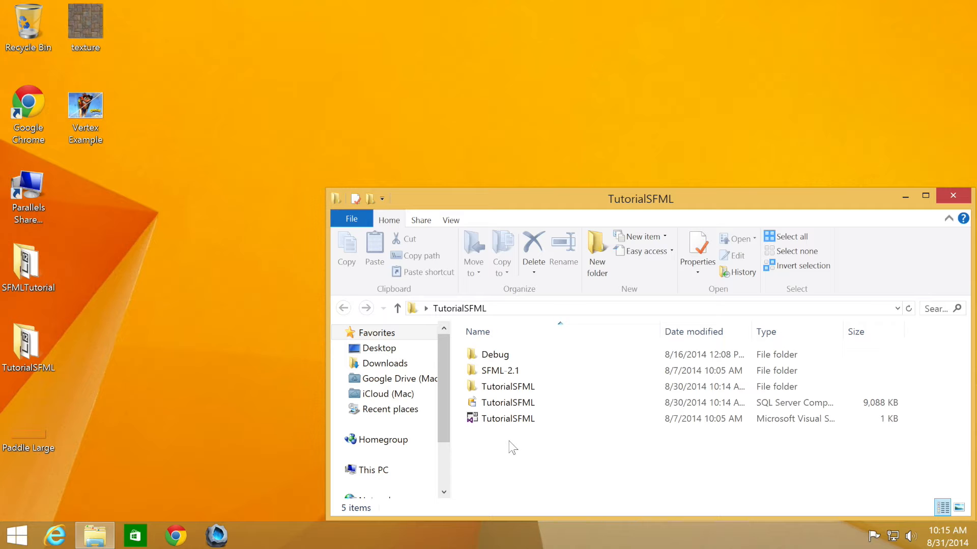
Step: Open the TutorialSFML solution file from File Explorer in Visual Studio
click(507, 418)
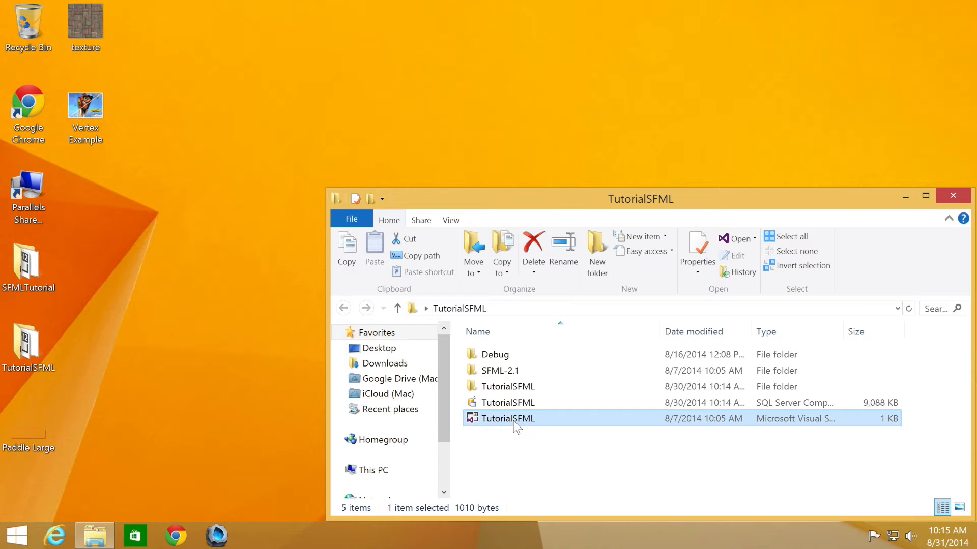
double_click(507, 418)
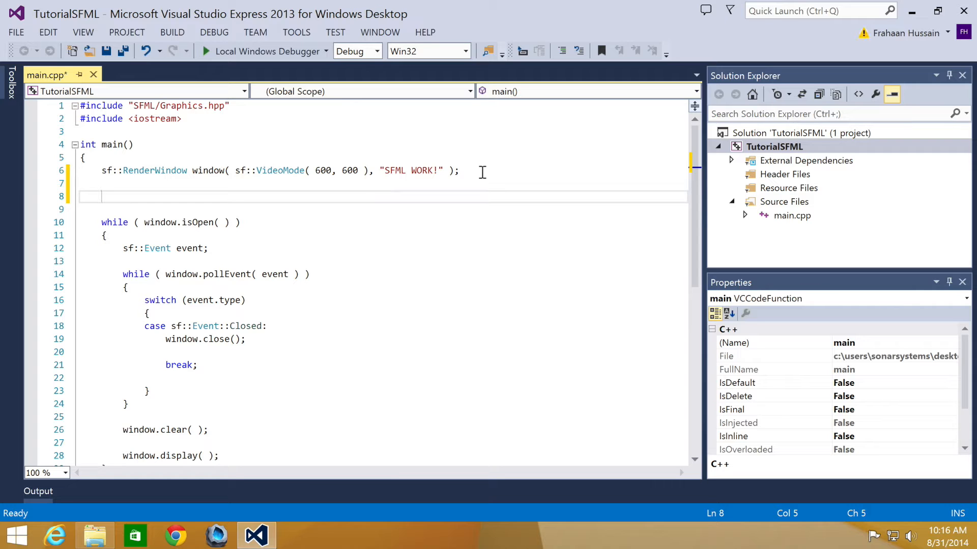
Step: Declare sf::RectangleShape line and call line.setSize(sf::Vector2f(200, 3))
text(sf::r)
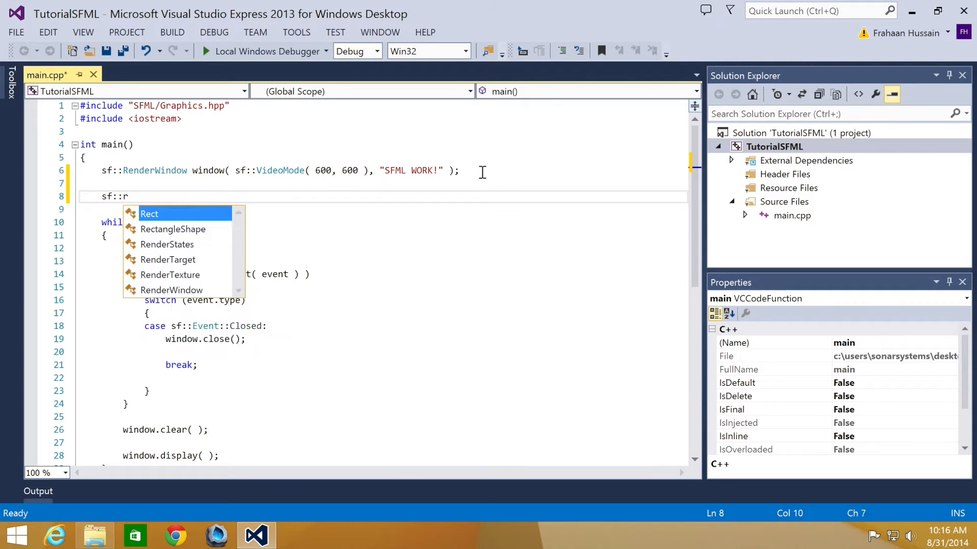
text(RectangleShape l)
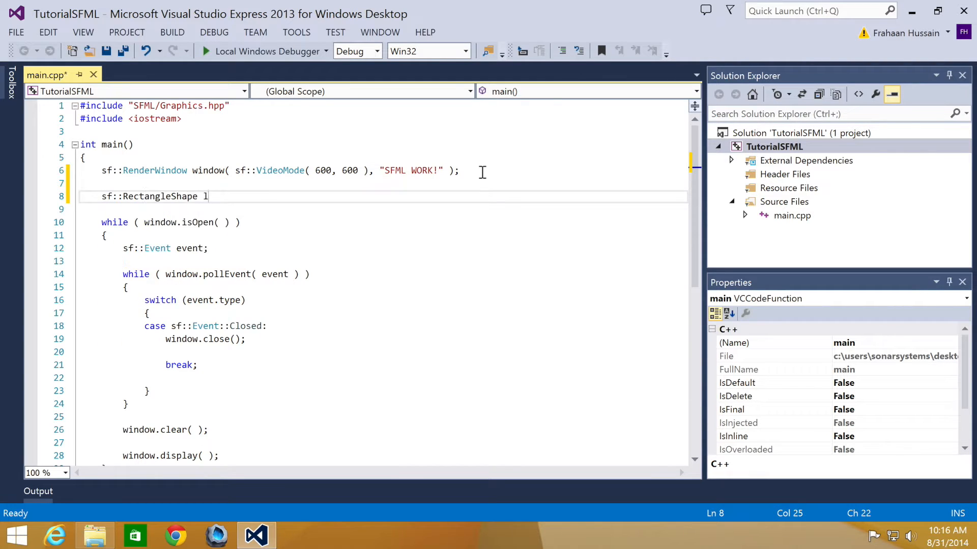
text(ine;)
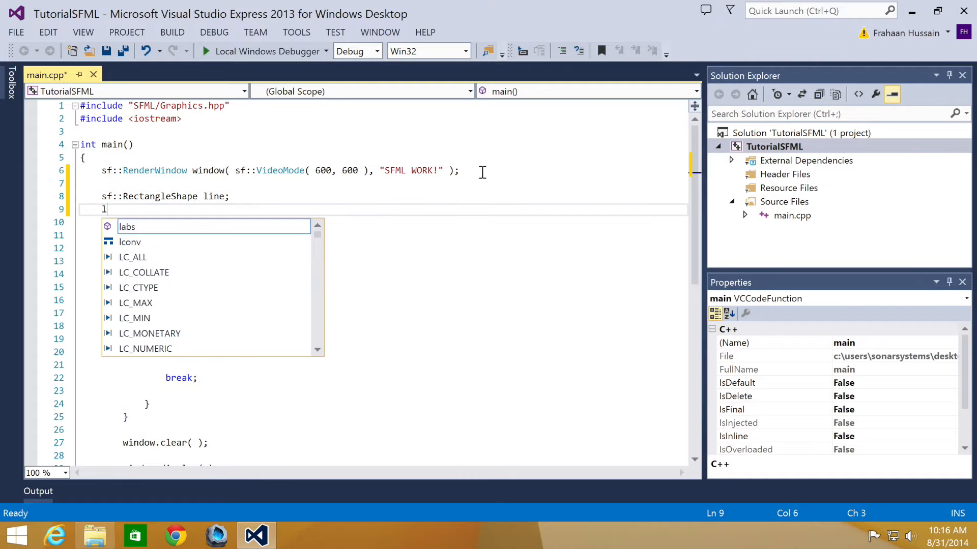
text(ine.sets)
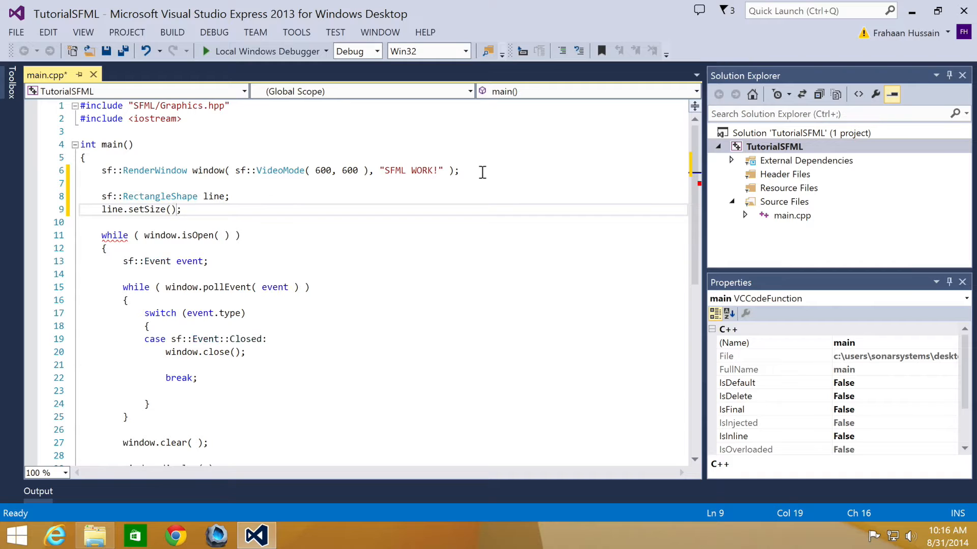
text(sf::ve)
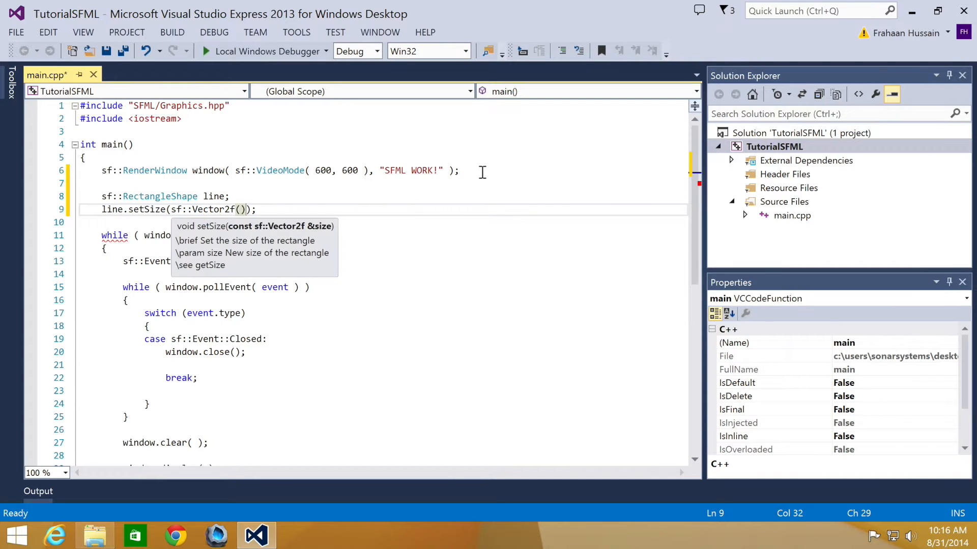
text(2)
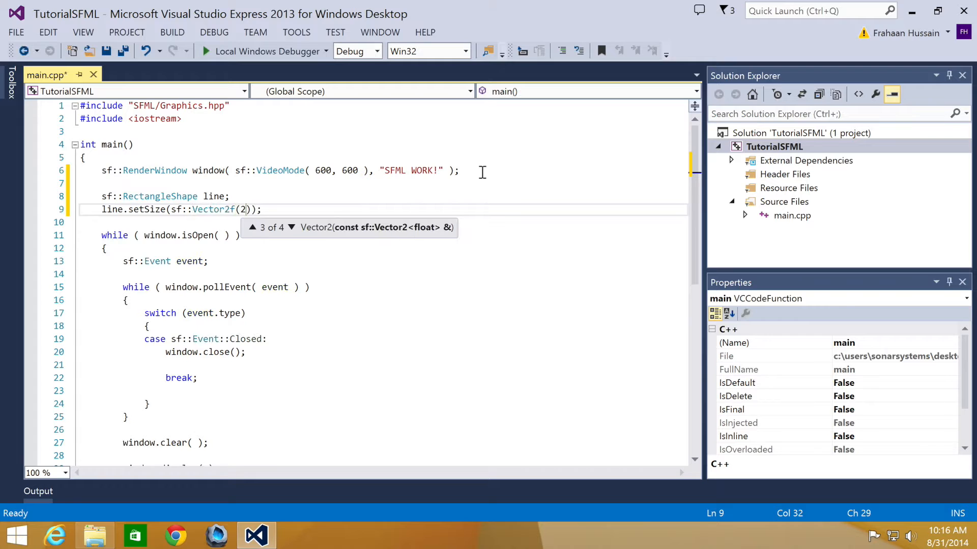
text(00,)
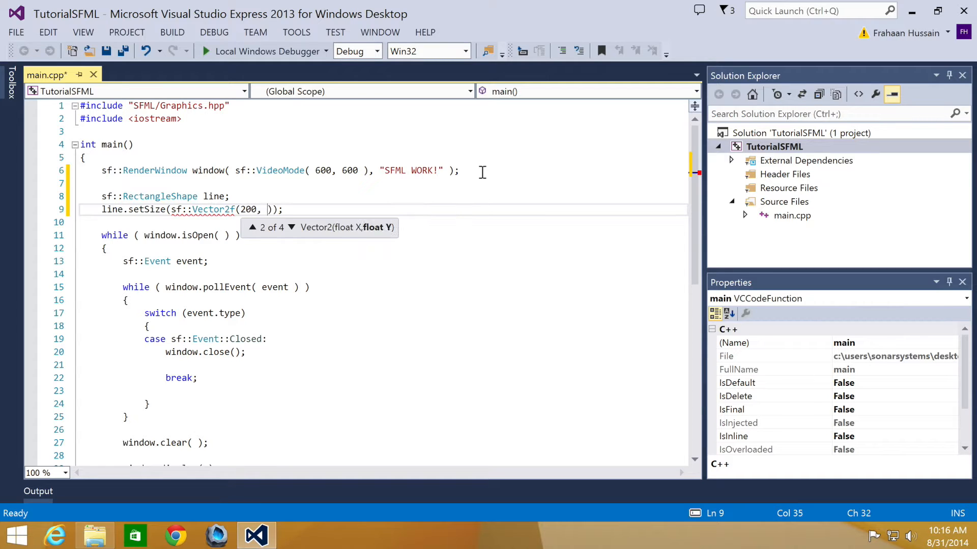
text(3)
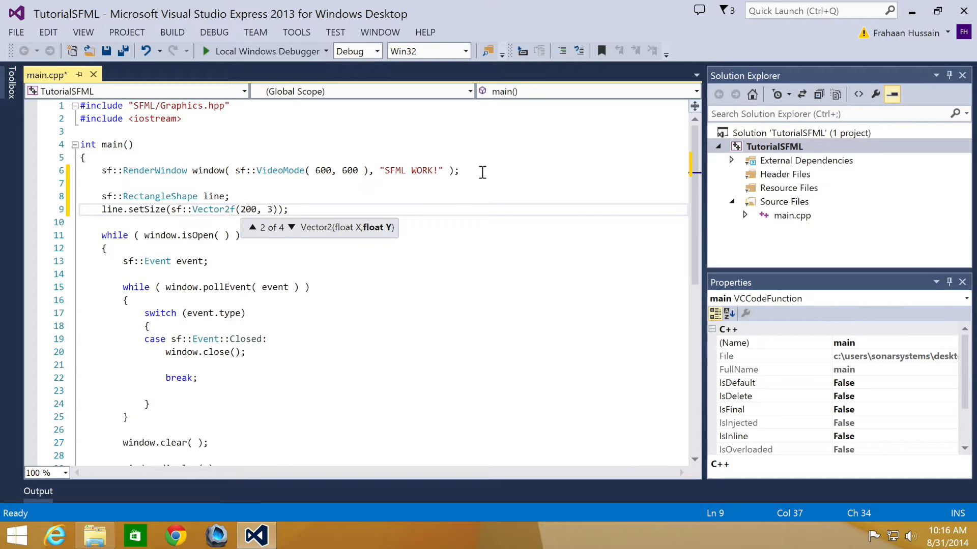
scroll(down, 3)
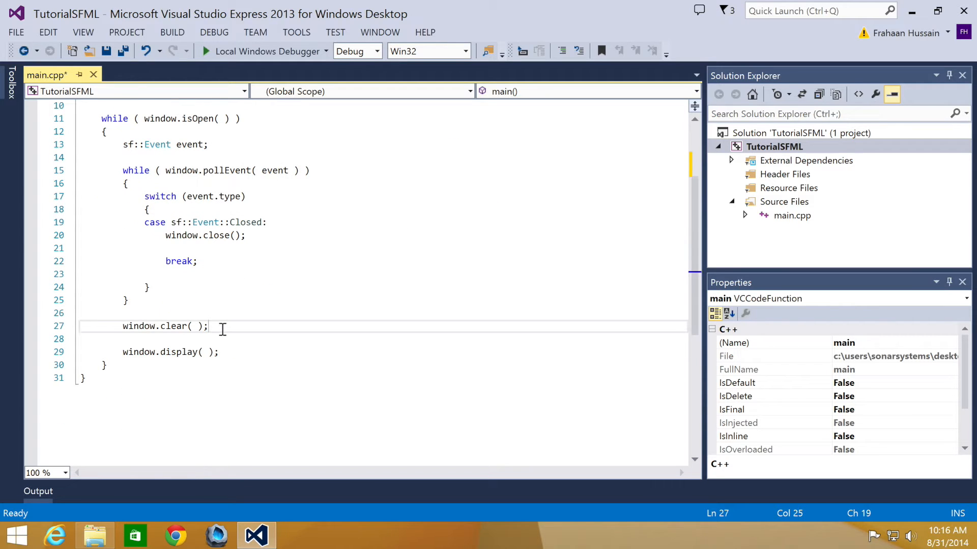
Step: Add window.draw(line); between clear and display, then start the Local Windows Debugger
text(window.dra)
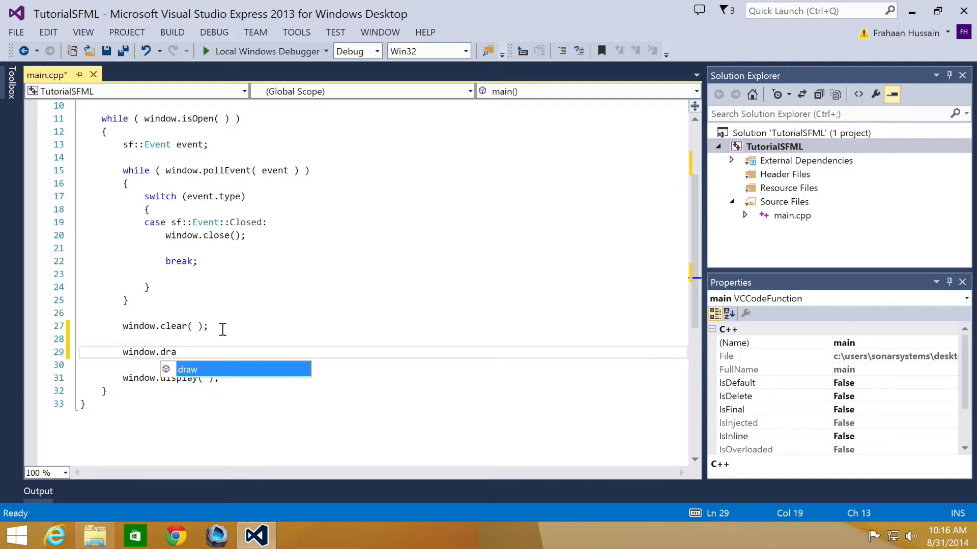
text(w();)
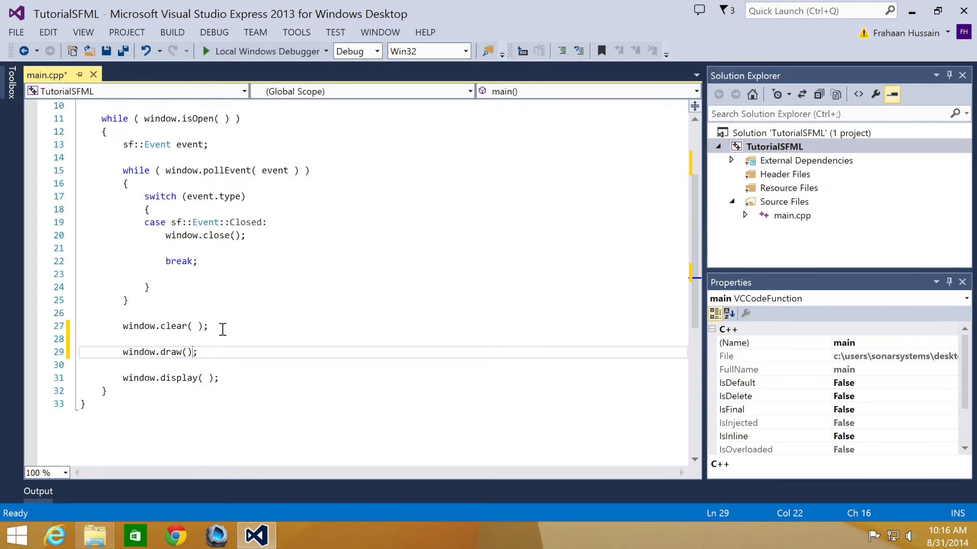
text(line)
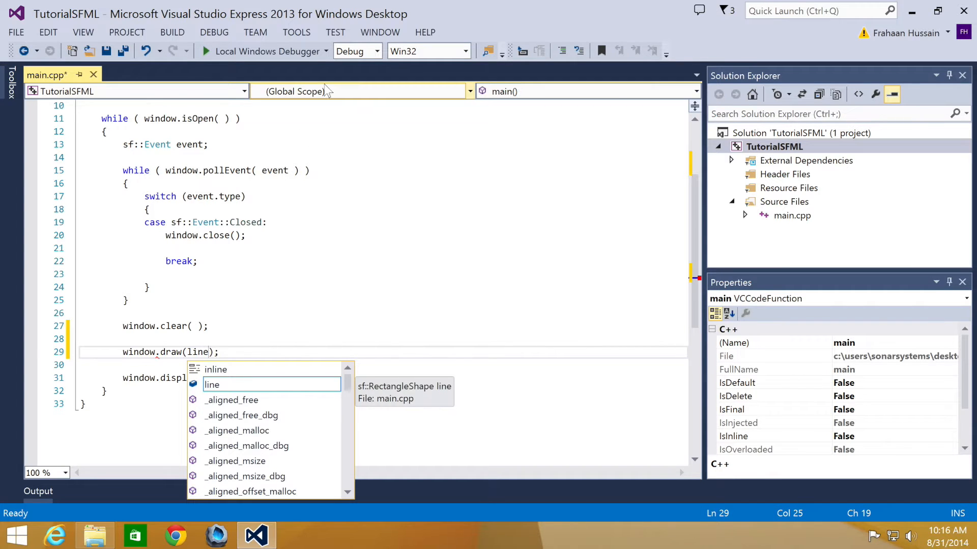
click(327, 51)
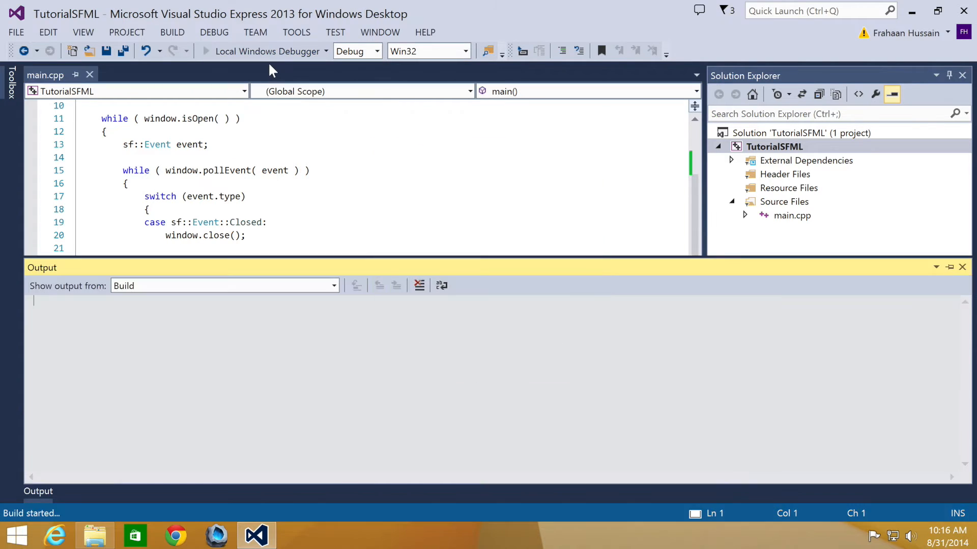
Step: Let the build succeed and the program run, then return to main.cpp
click(172, 32)
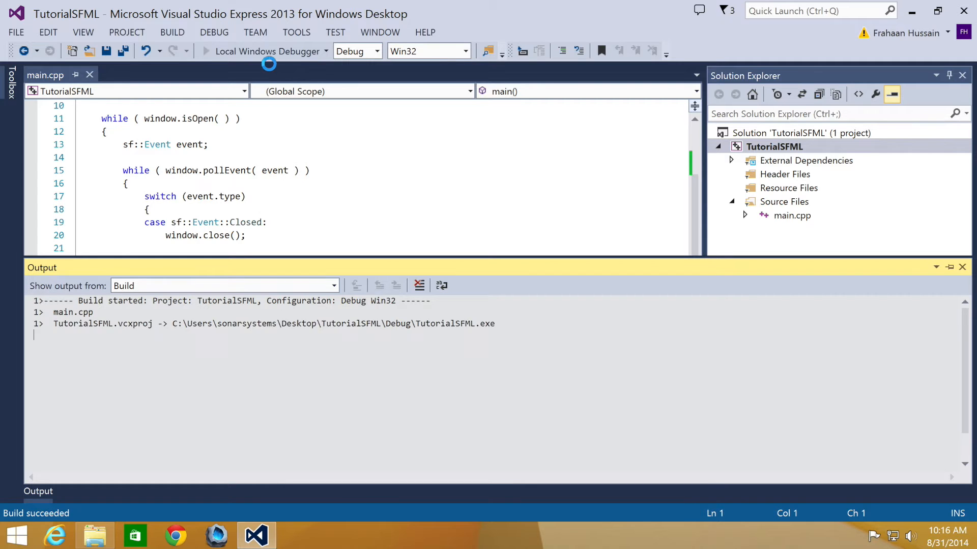
click(270, 51)
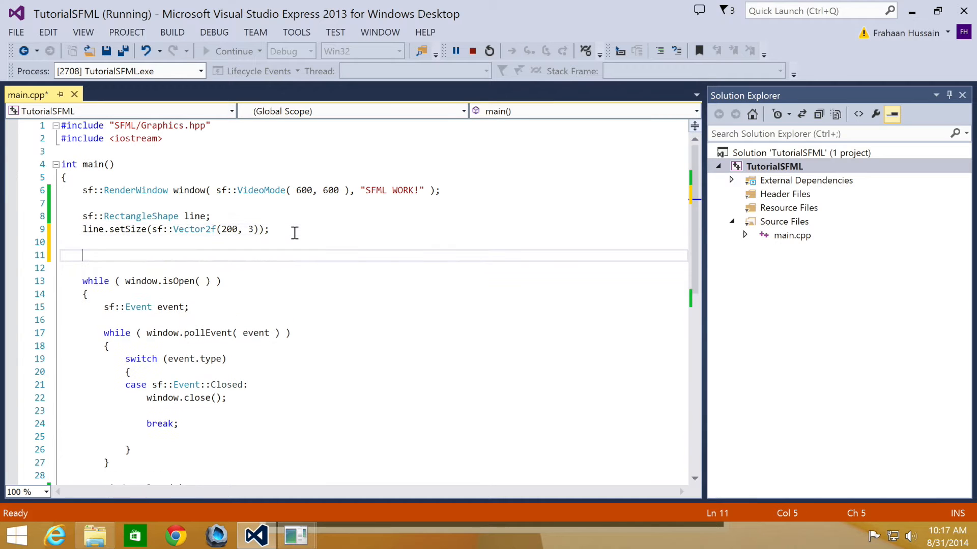
Step: Begin the sf::Vertex line[] array with a first vertex at (25, 10)
text(sf::vertex line)
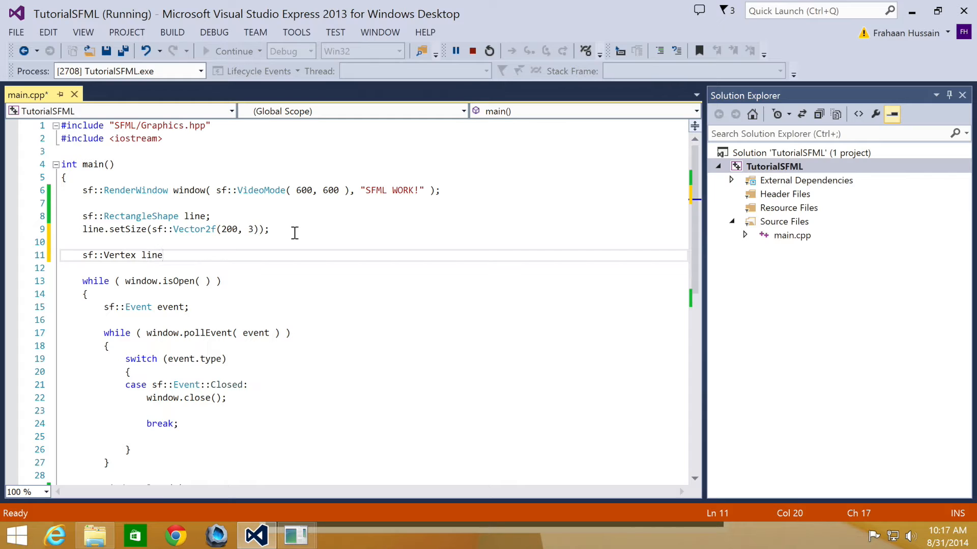
text([] =)
text({)
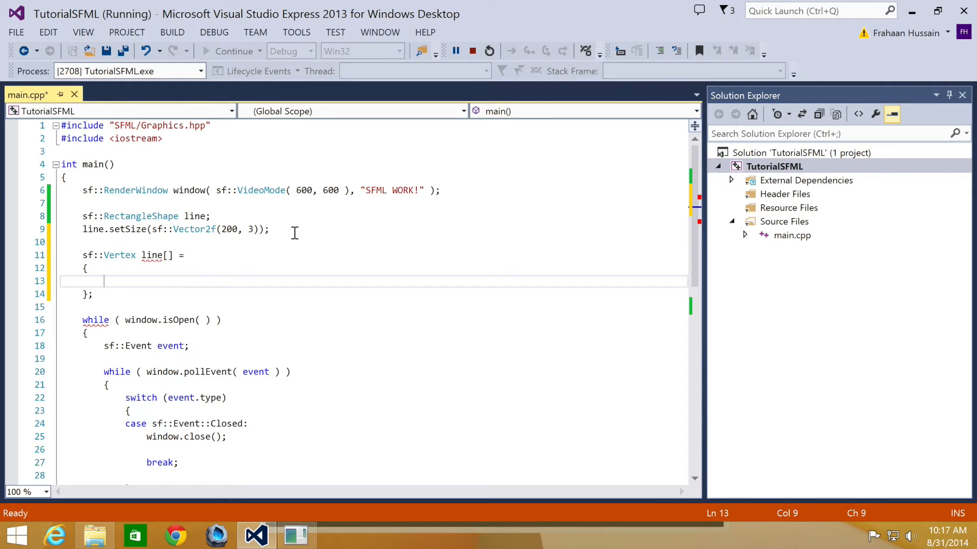
text(sf::ve)
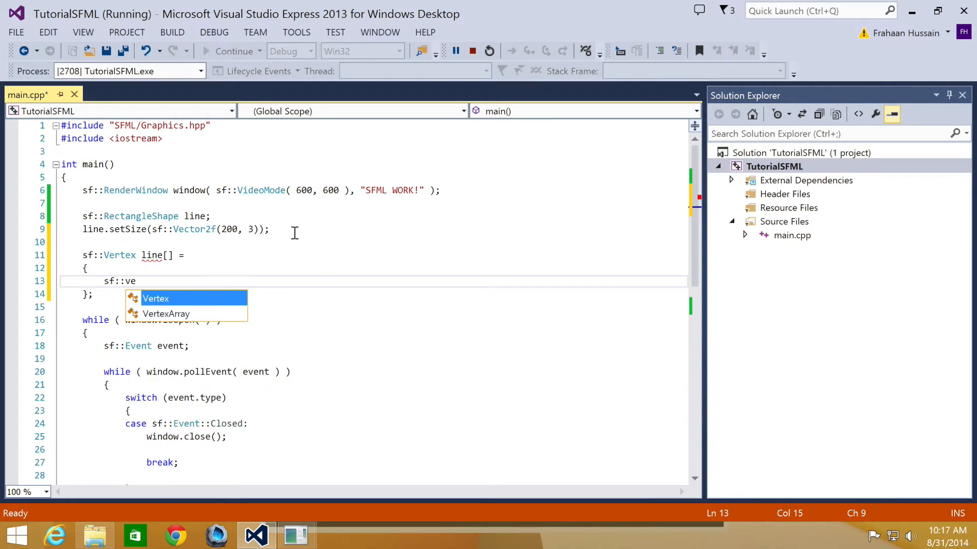
key(Tab)
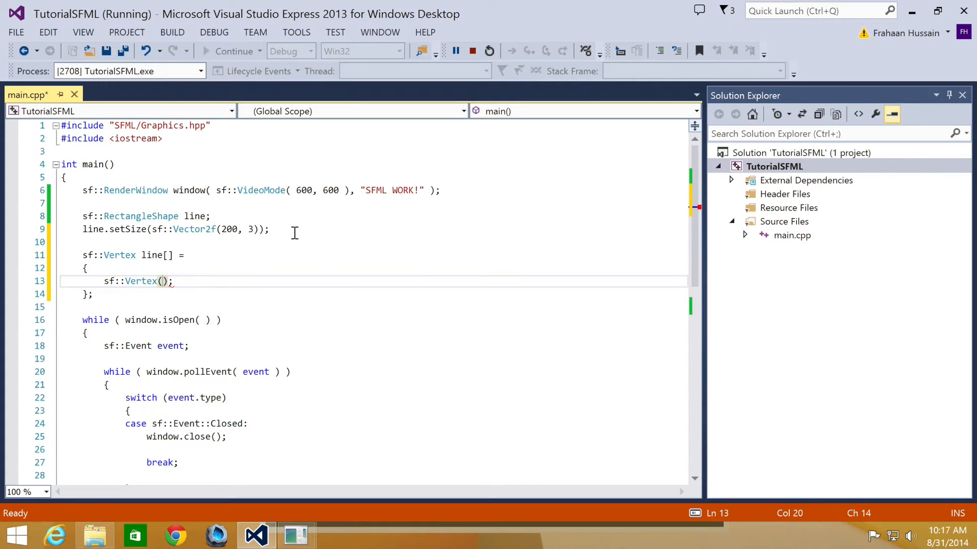
text(sf::)
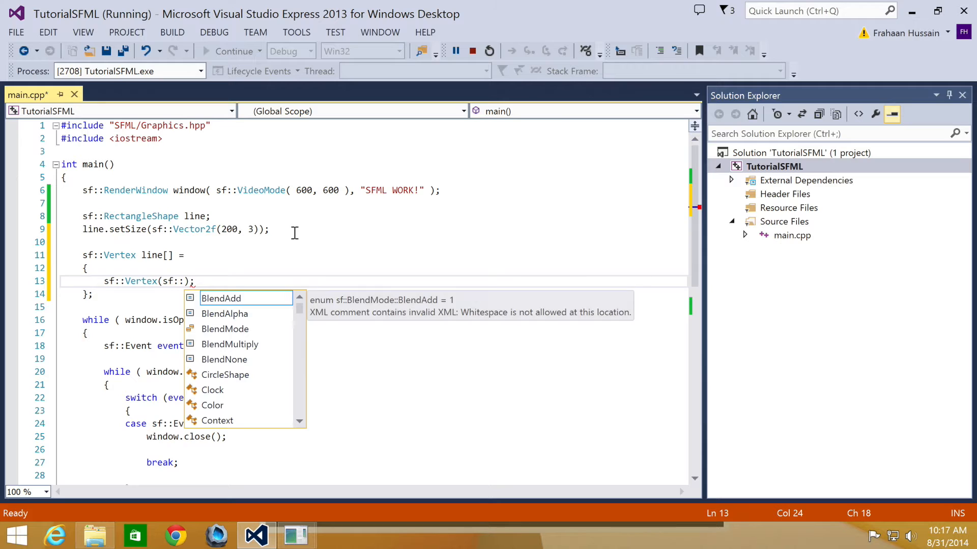
text(vec)
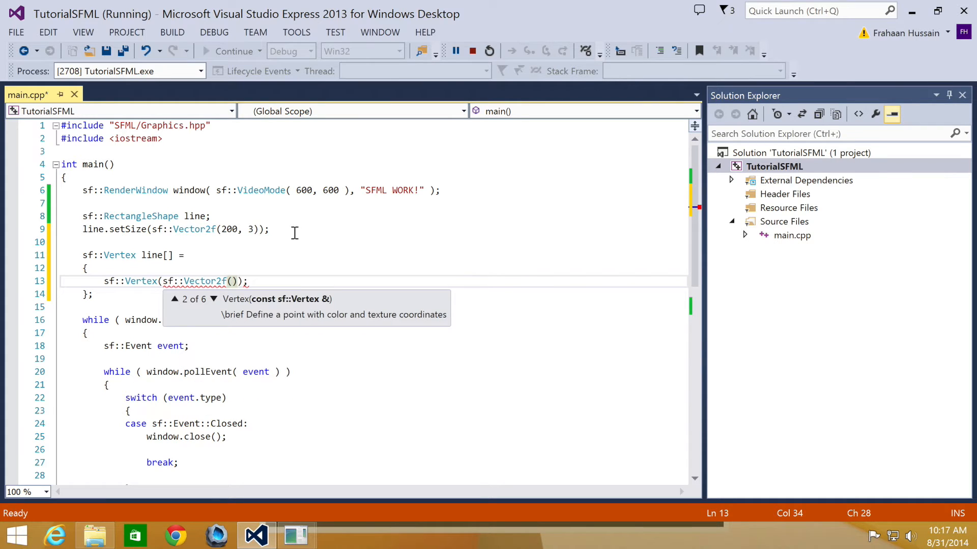
text(25, 10)
text(sf::Vertex)
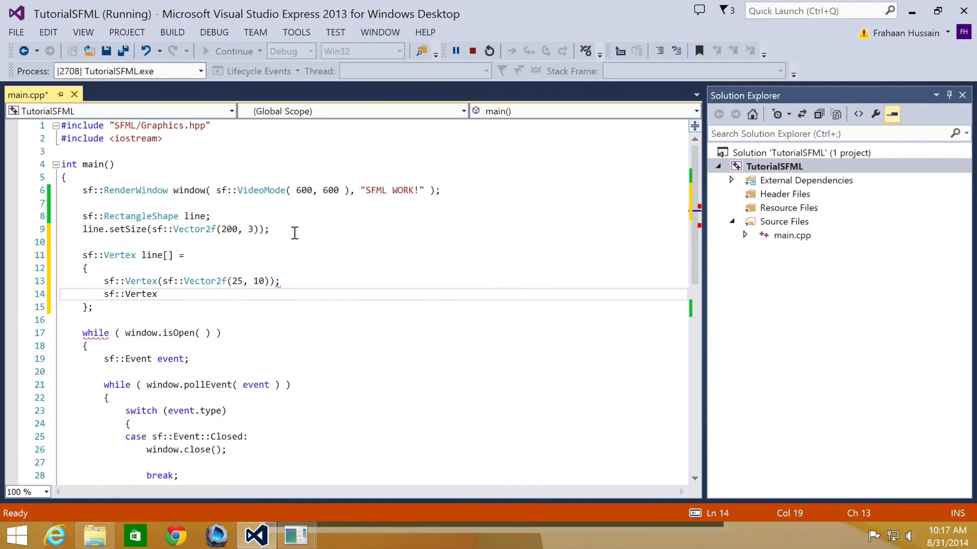
Step: Add the second vertex at (400, 100) and remove the stray semicolon
text(();)
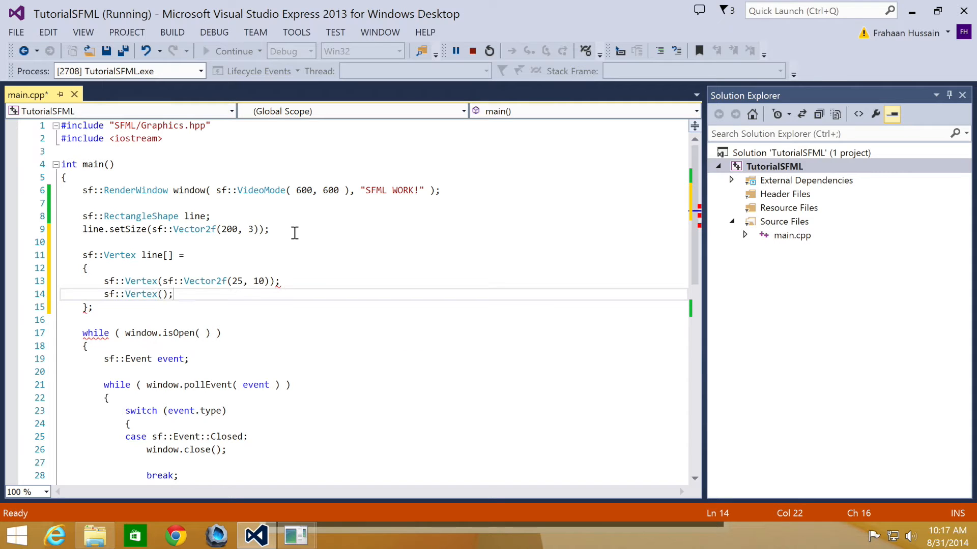
text(sf::vector2f()
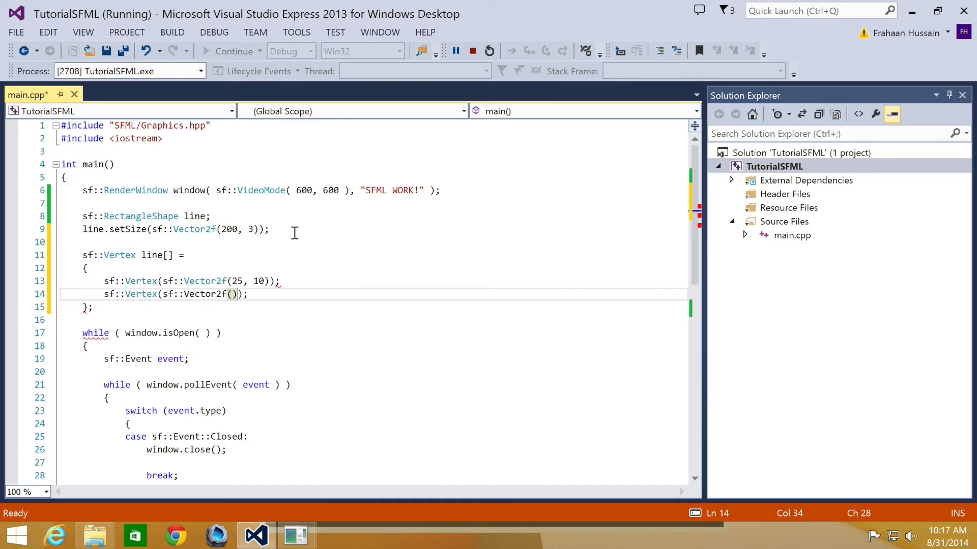
text(400, 100)
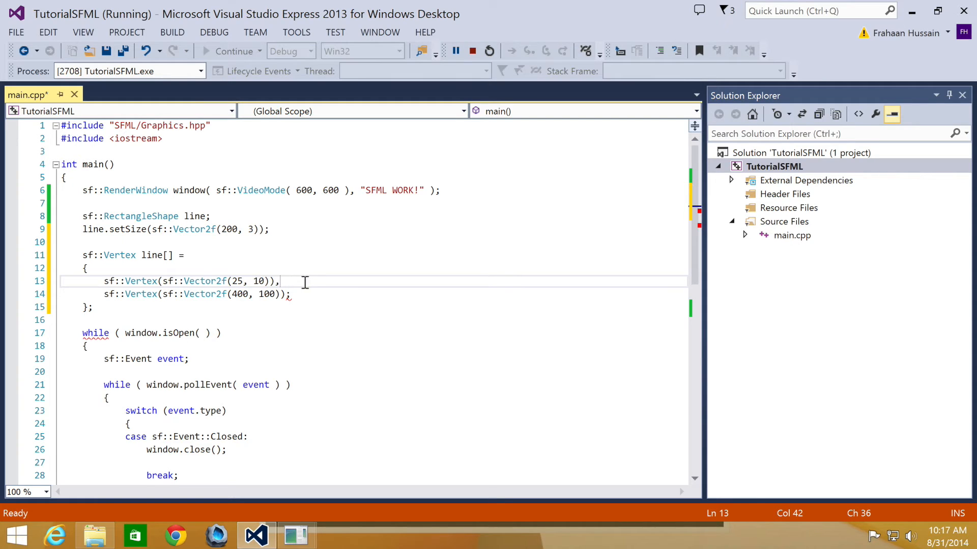
mouse_move(299, 294)
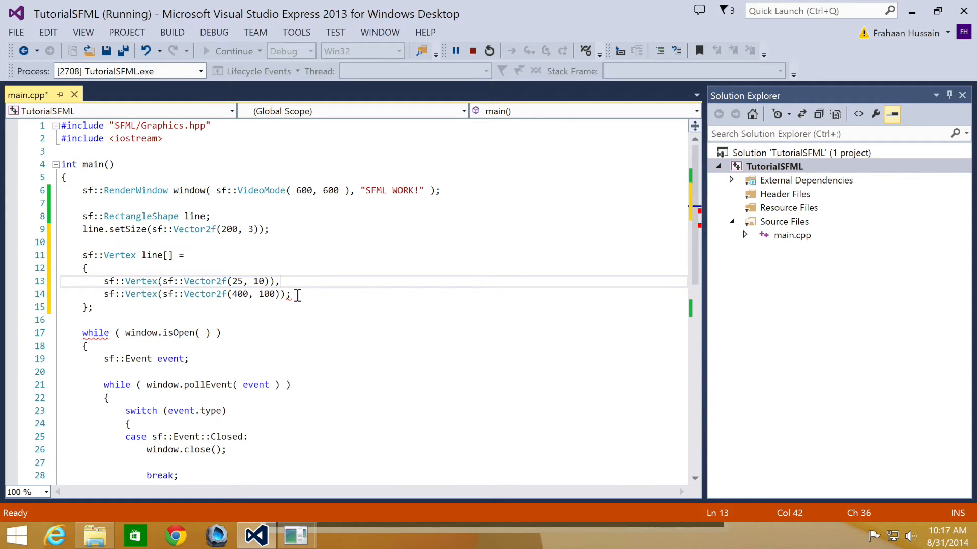
key(Backspace)
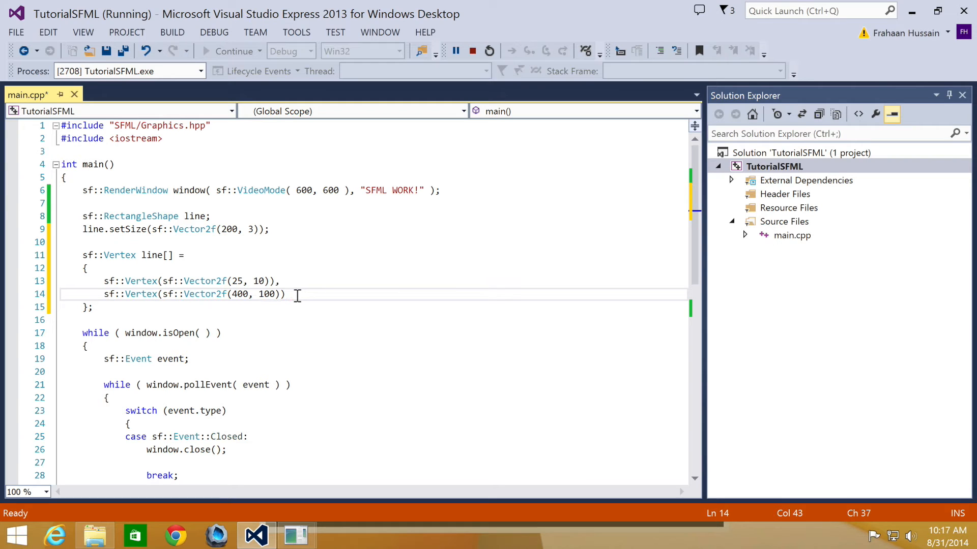
click(100, 306)
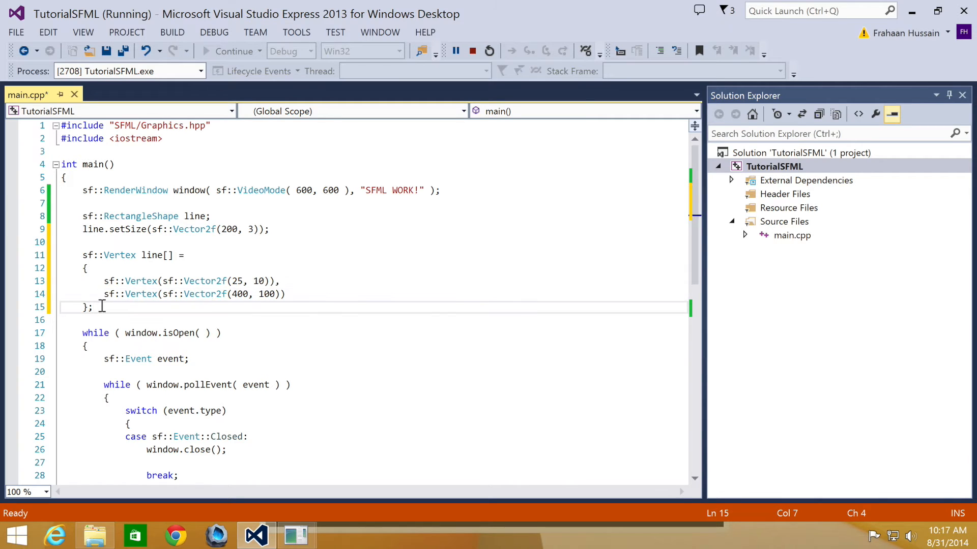
scroll(down, 3)
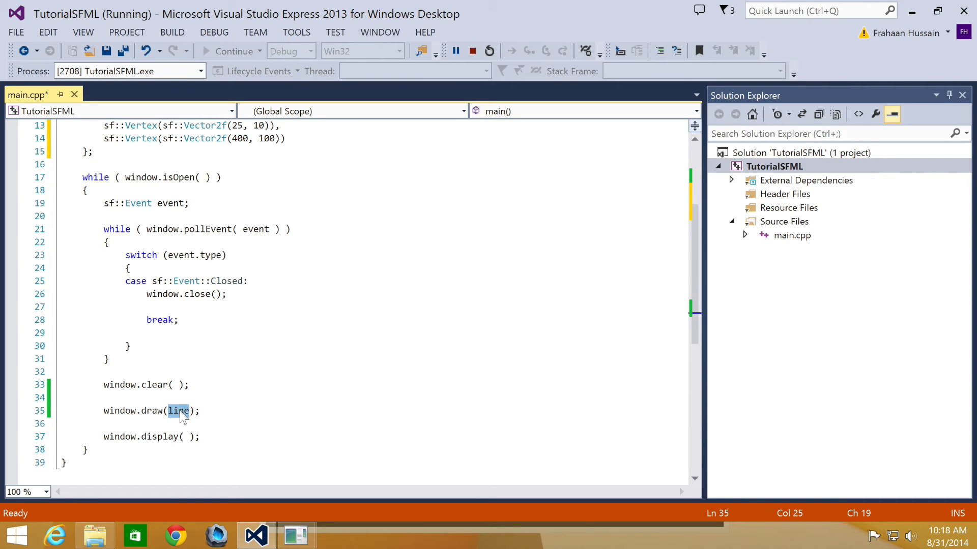
Step: Rename the vertex array from line[] to line2[]
click(179, 411)
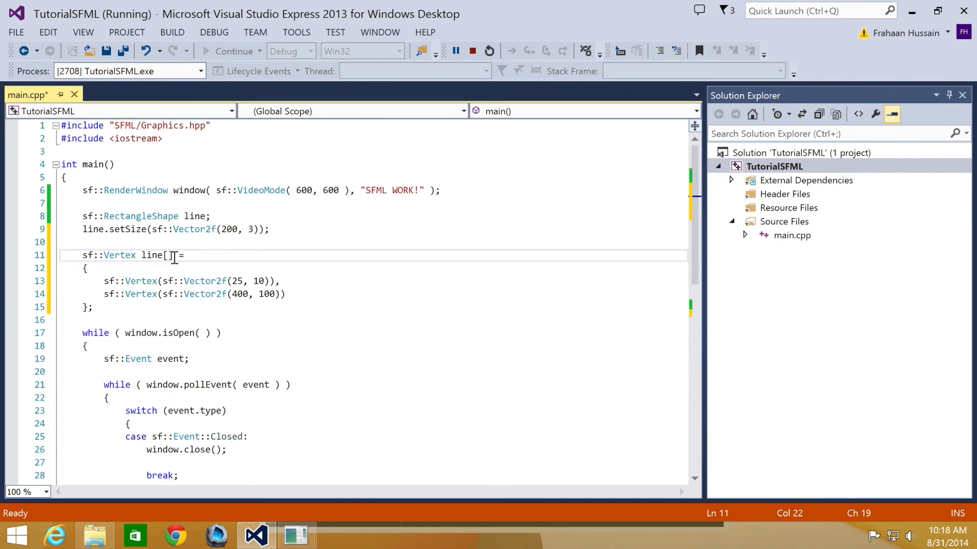
text(2)
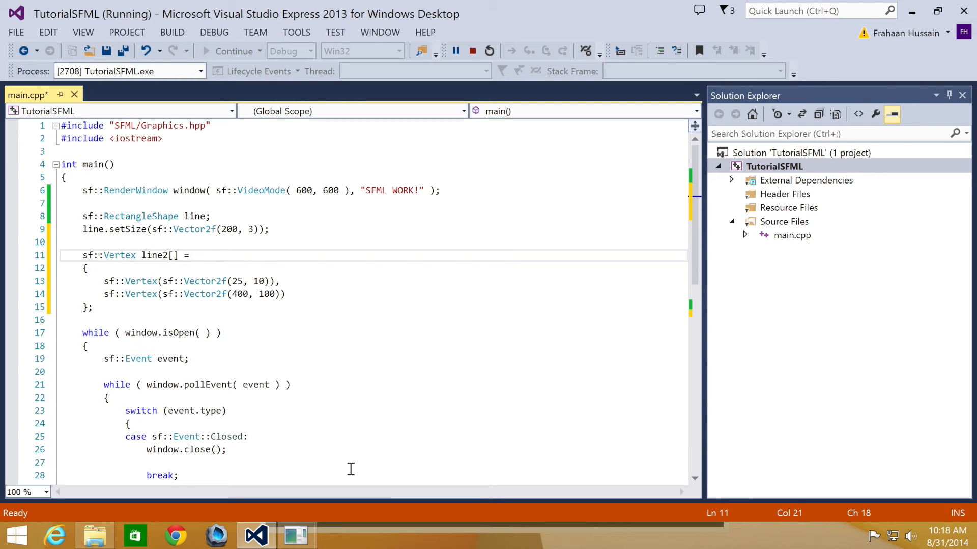
scroll(down, 3)
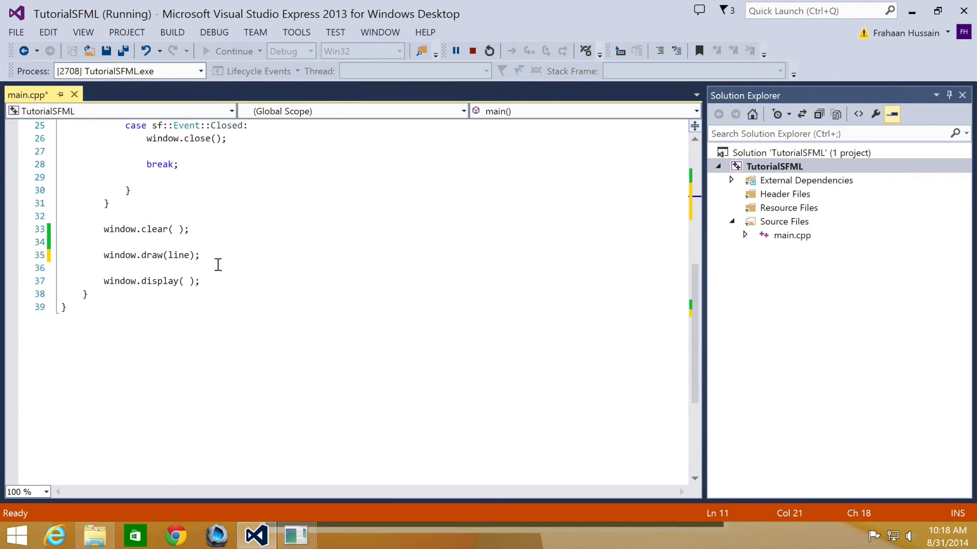
Step: Change the draw call to window.draw(line2, 2, sf::Lines)
double_click(182, 255)
text(2, )
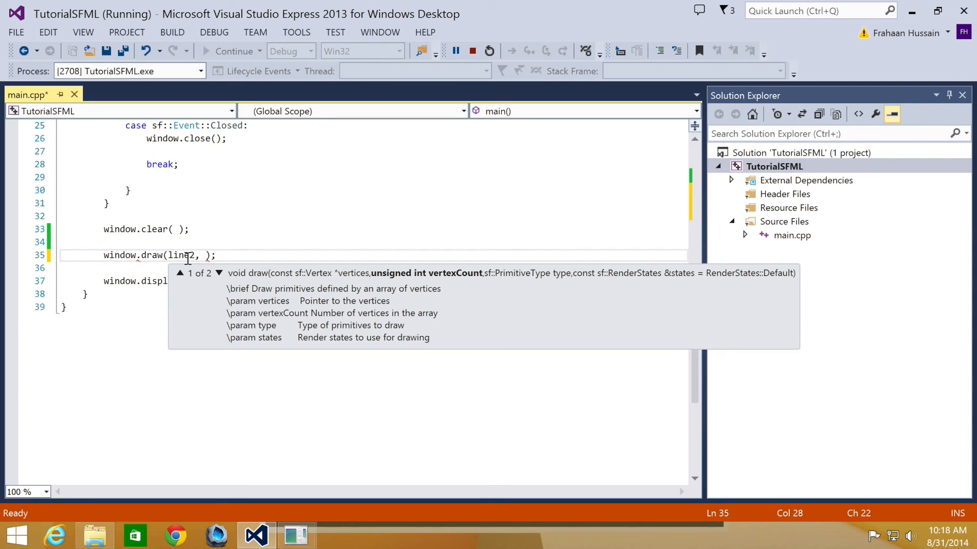
text(2)
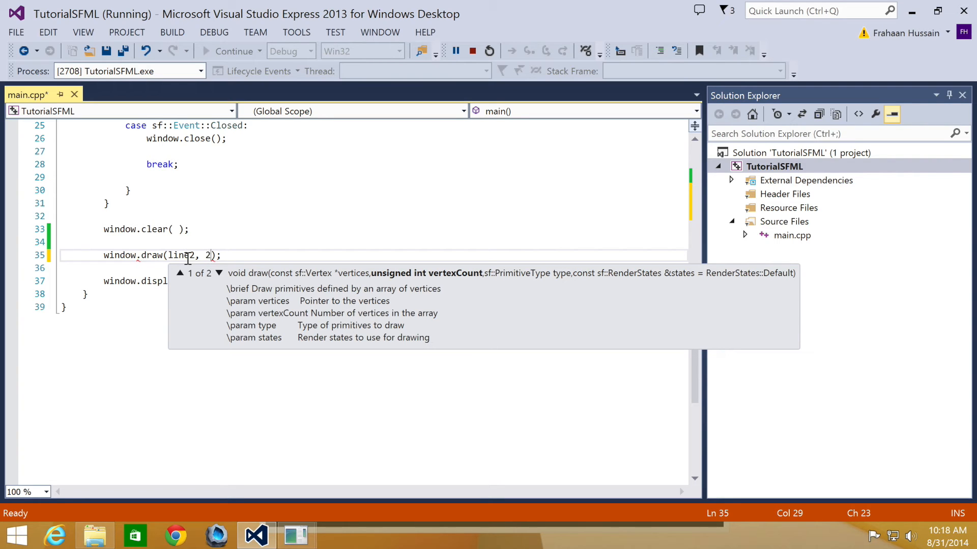
text(,)
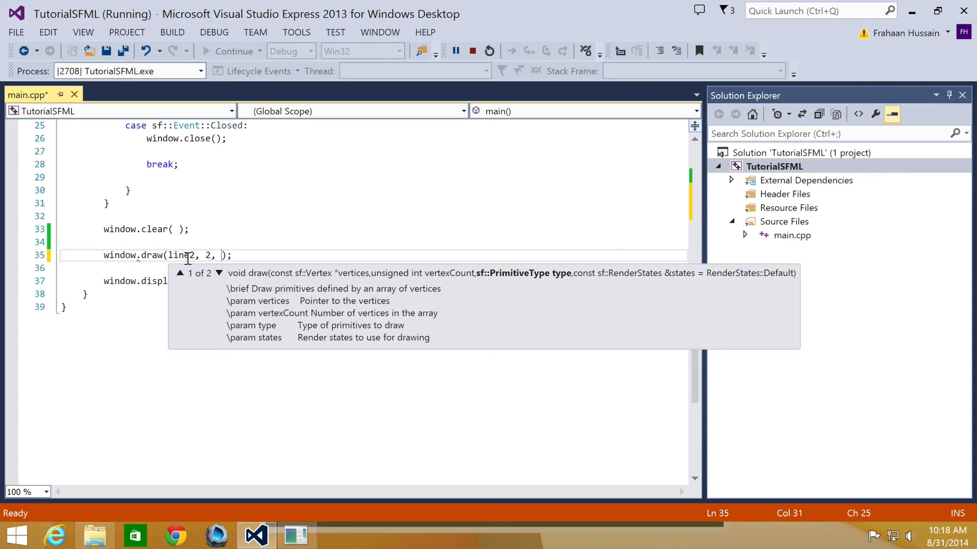
text(sf)
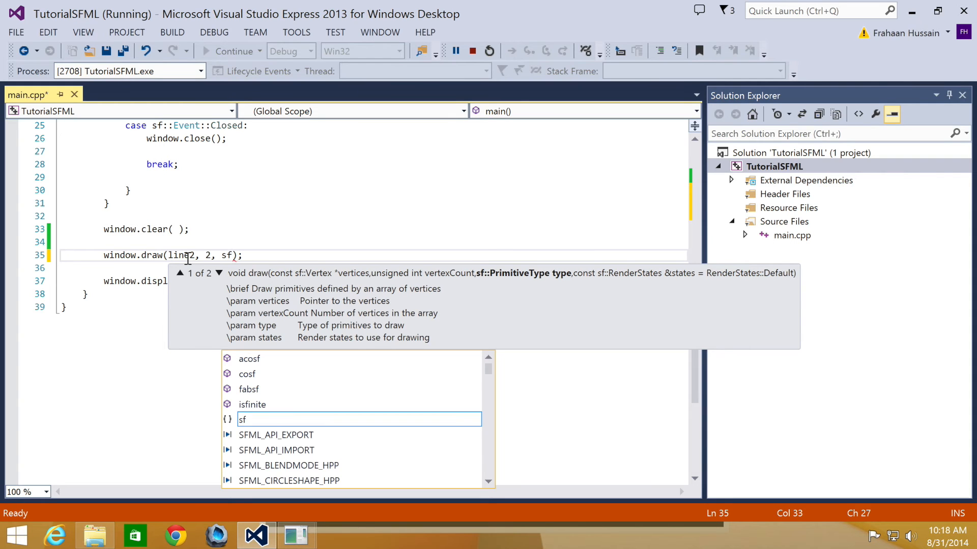
text(::)
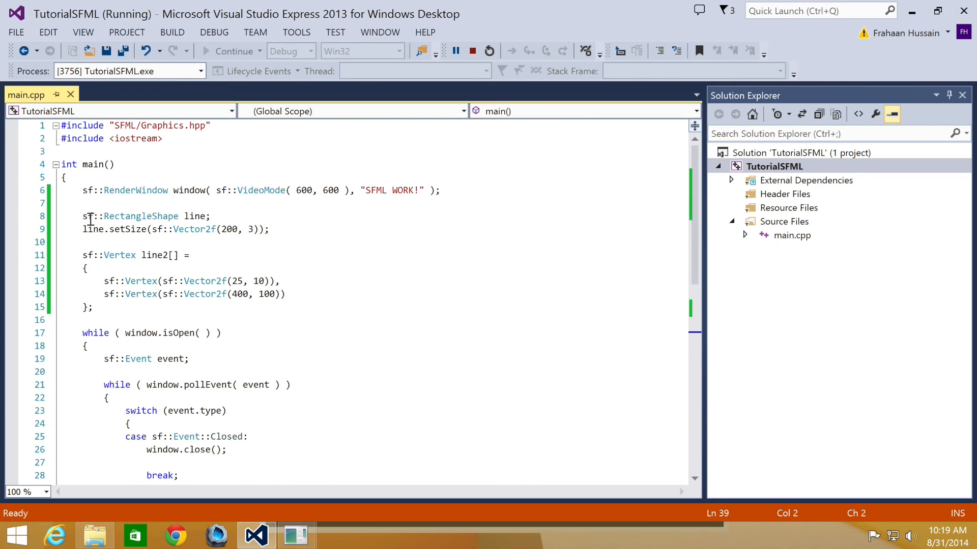
mouse_move(271, 220)
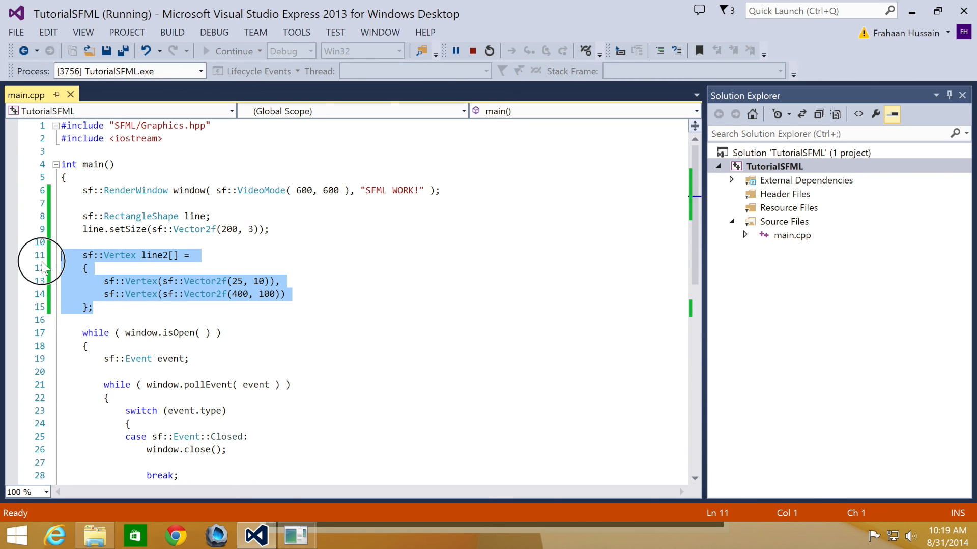
scroll(down, 3)
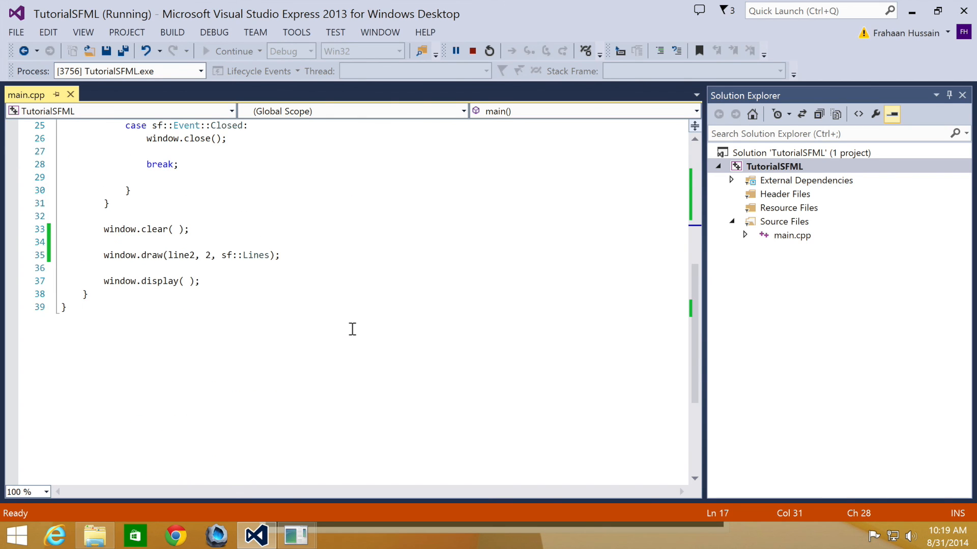